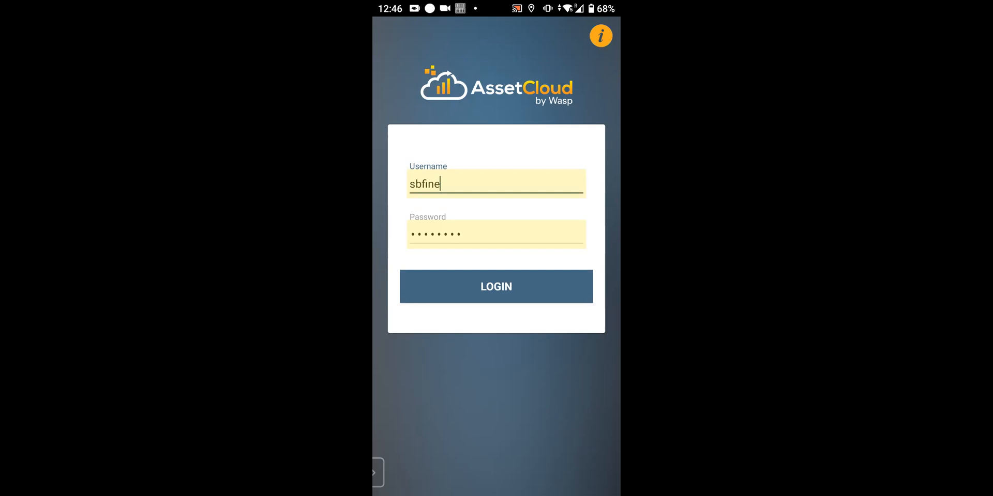
- Log in with the saved credentials and start an asset search from the main menu
{"action": "left_click", "coordinate": [496, 286]}
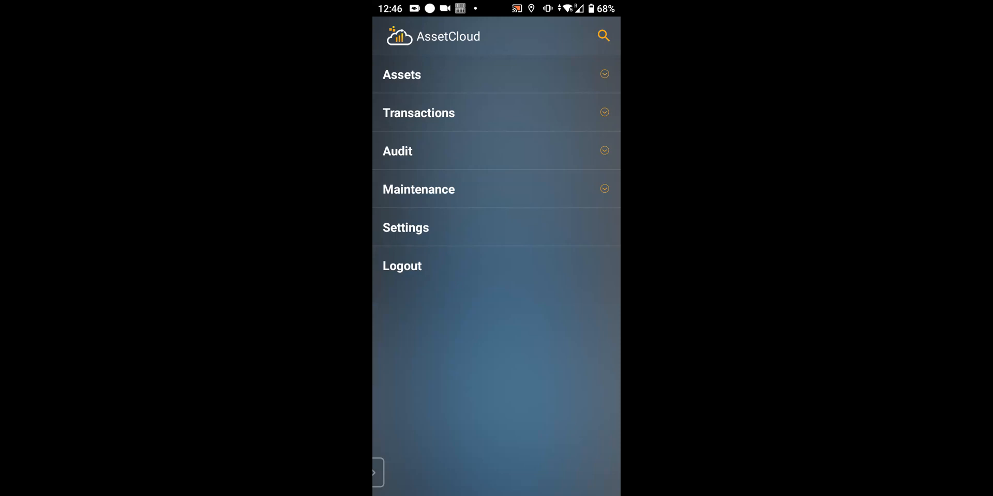
{"action": "left_click", "coordinate": [604, 36]}
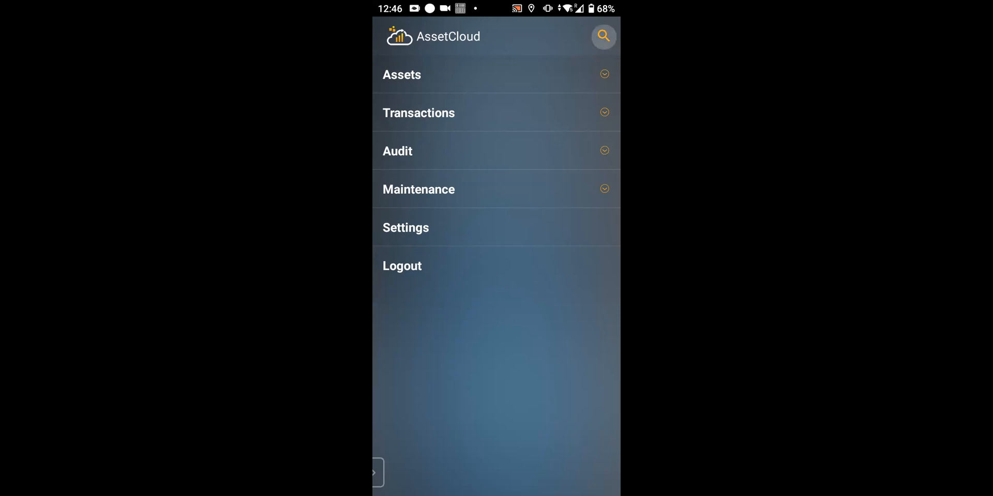
- Scroll the asset list and enter 2106 as the search term
{"action": "left_click", "coordinate": [604, 37]}
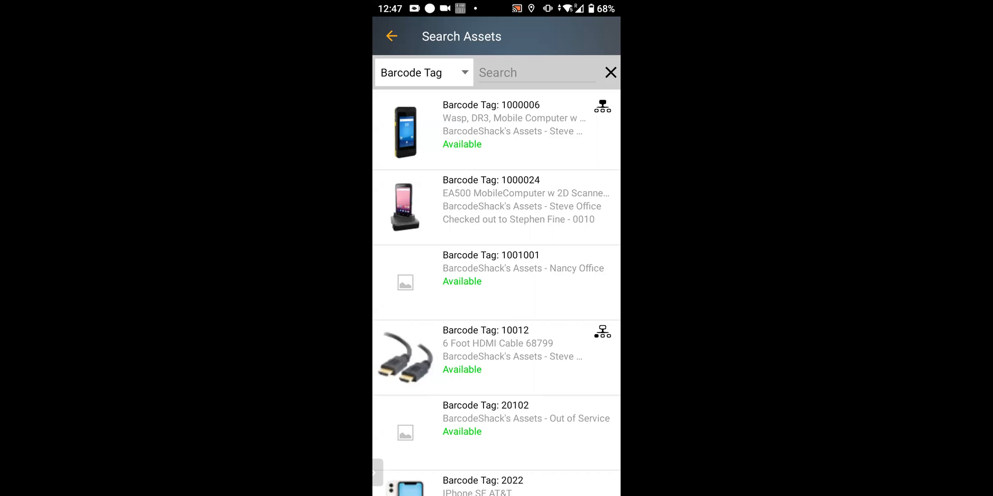
{"action": "scroll", "scroll_direction": "down", "scroll_amount": 3}
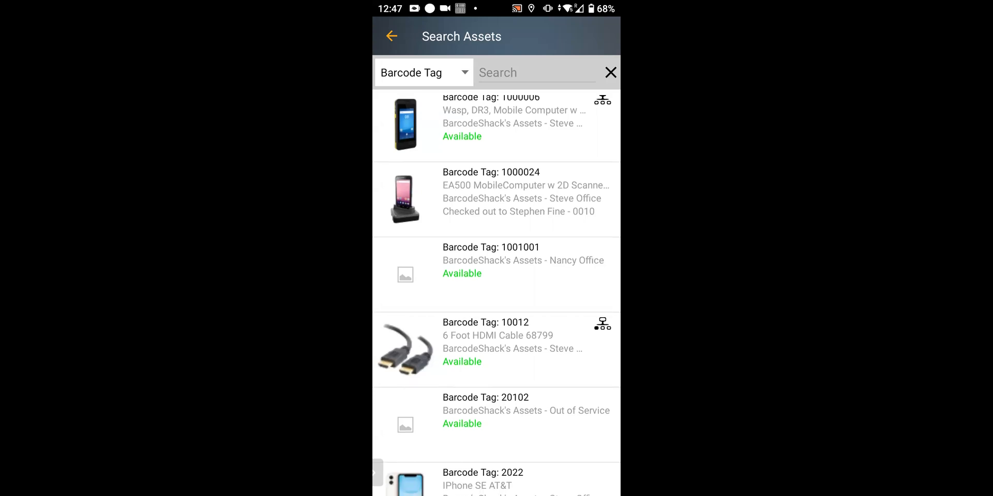
{"action": "scroll", "scroll_direction": "down", "scroll_amount": 3}
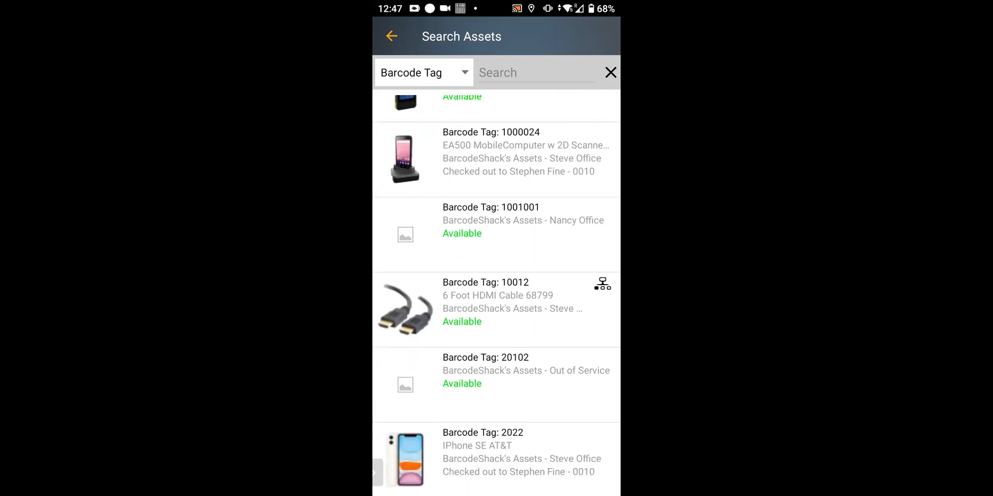
{"action": "scroll", "scroll_direction": "down", "scroll_amount": 3}
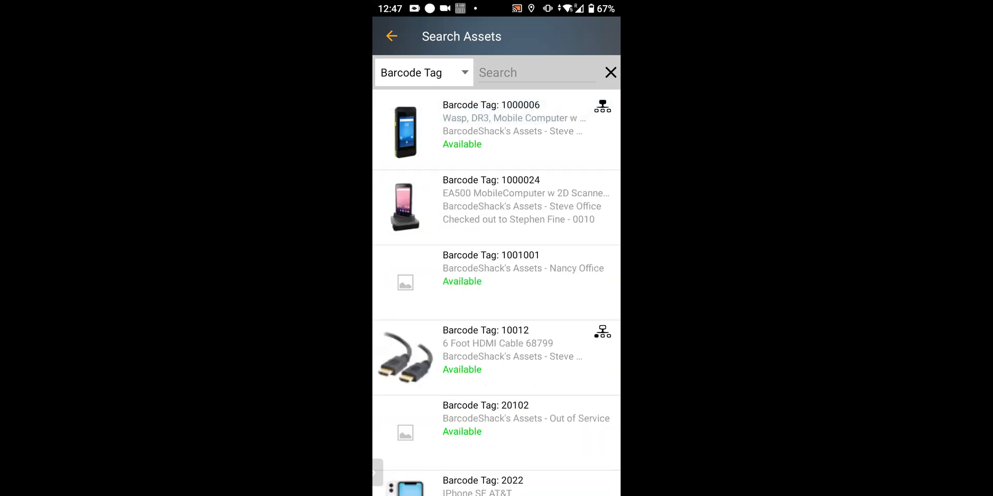
{"action": "left_click", "coordinate": [536, 72]}
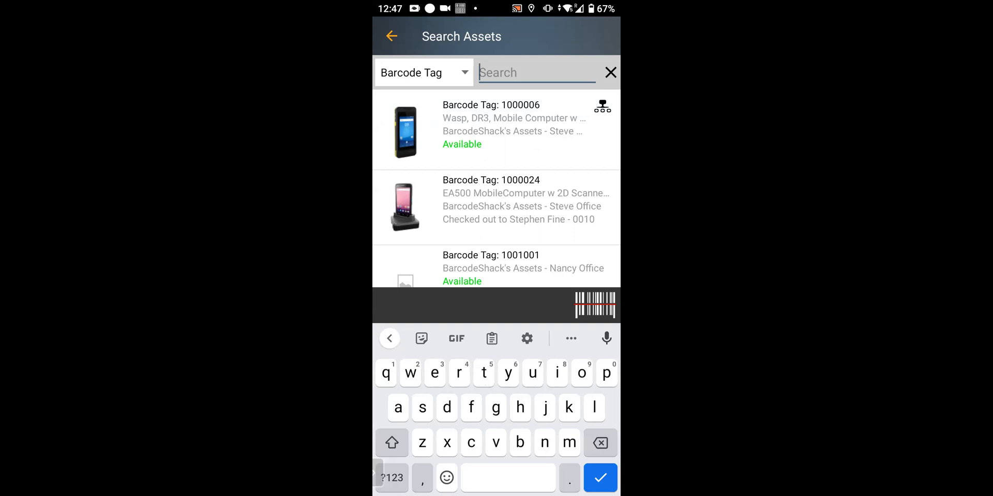
{"action": "type", "text": "2106"}
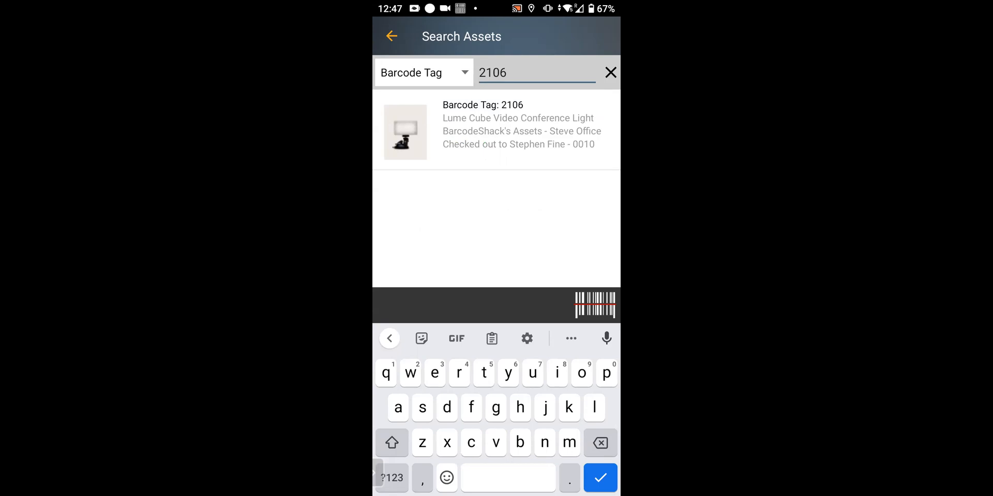
- Keep the Barcode Tag match field and open asset 2106, the Lume Cube light
{"action": "left_click", "coordinate": [424, 72]}
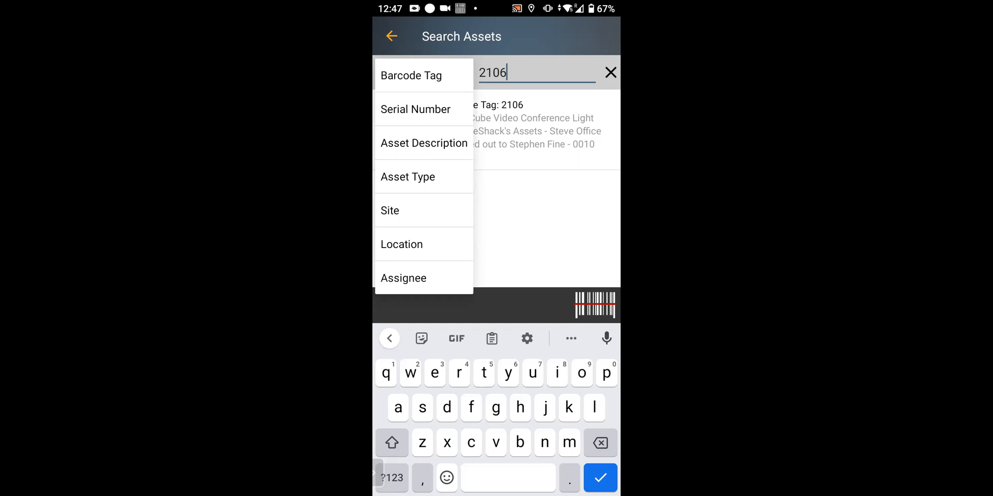
{"action": "left_click", "coordinate": [410, 76]}
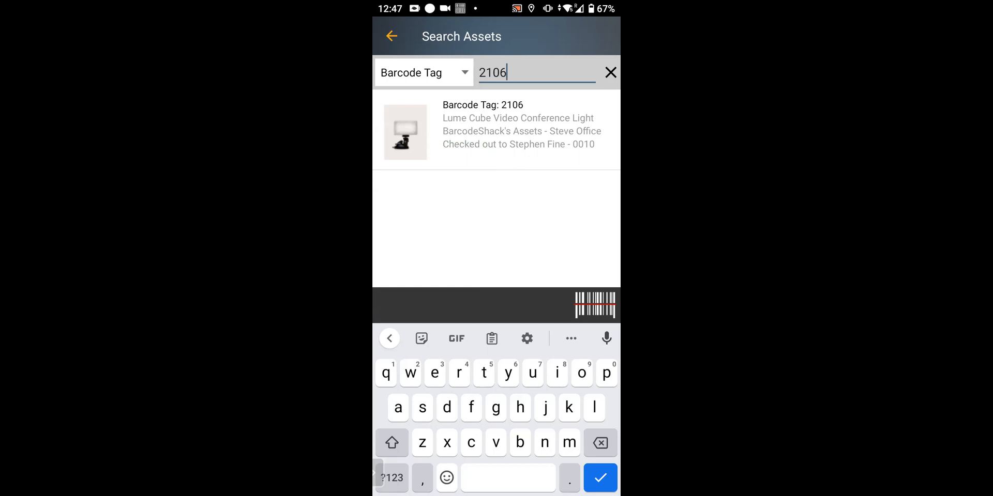
{"action": "left_click", "coordinate": [512, 125]}
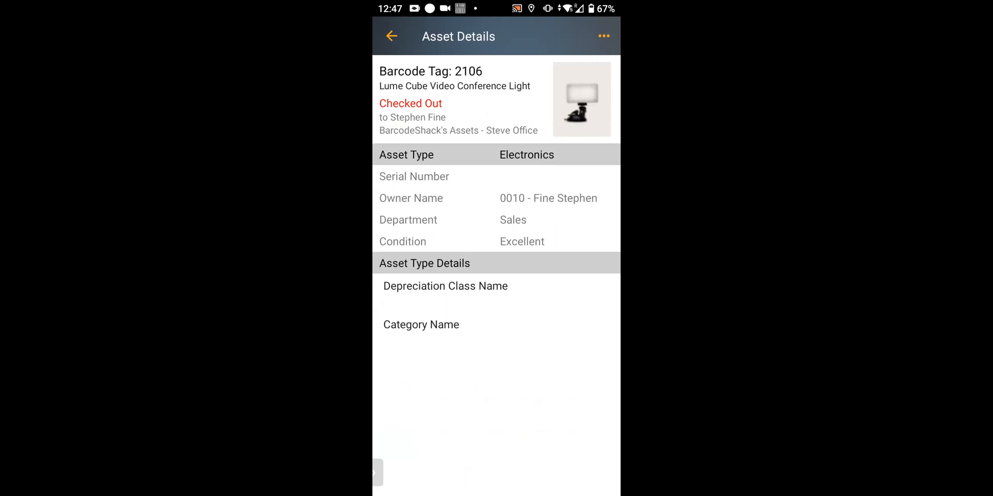
- Start a Check Out of asset 2106 from its actions menu
{"action": "left_click", "coordinate": [604, 36]}
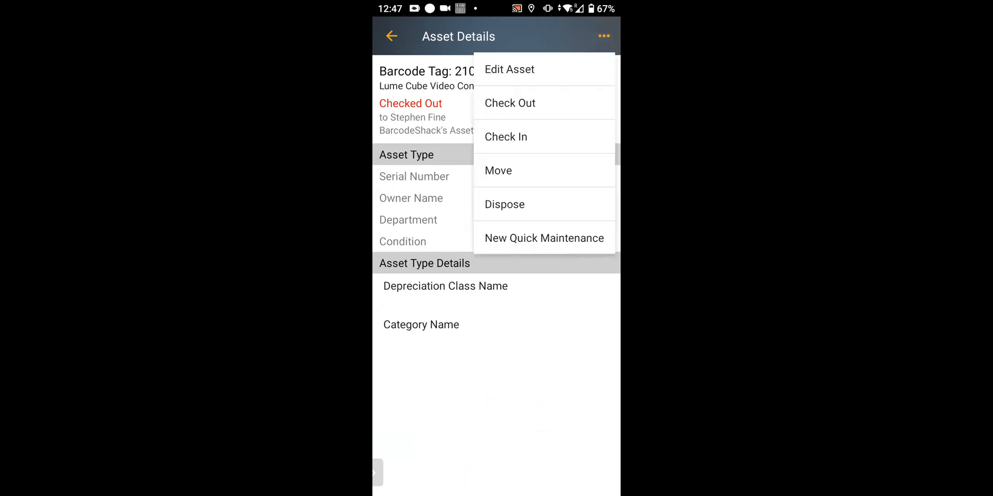
{"action": "left_click", "coordinate": [510, 103]}
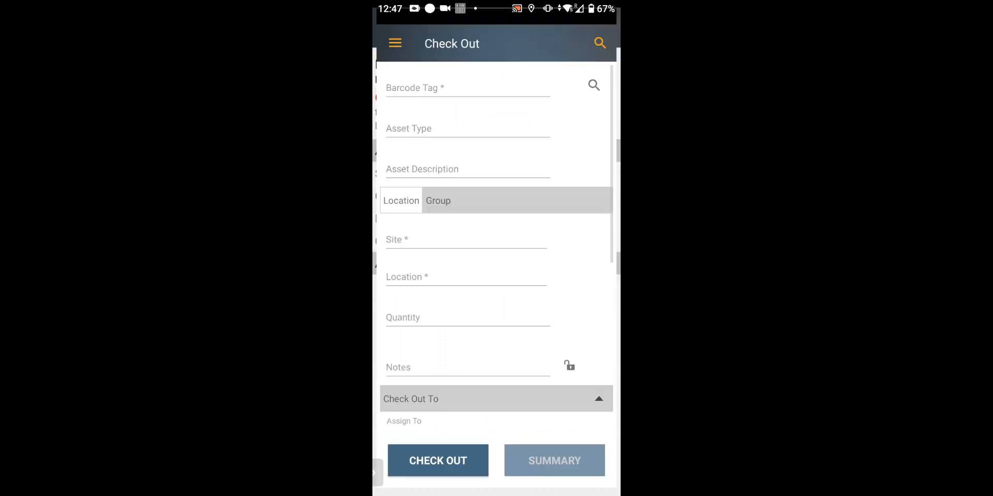
{"action": "left_click", "coordinate": [466, 369]}
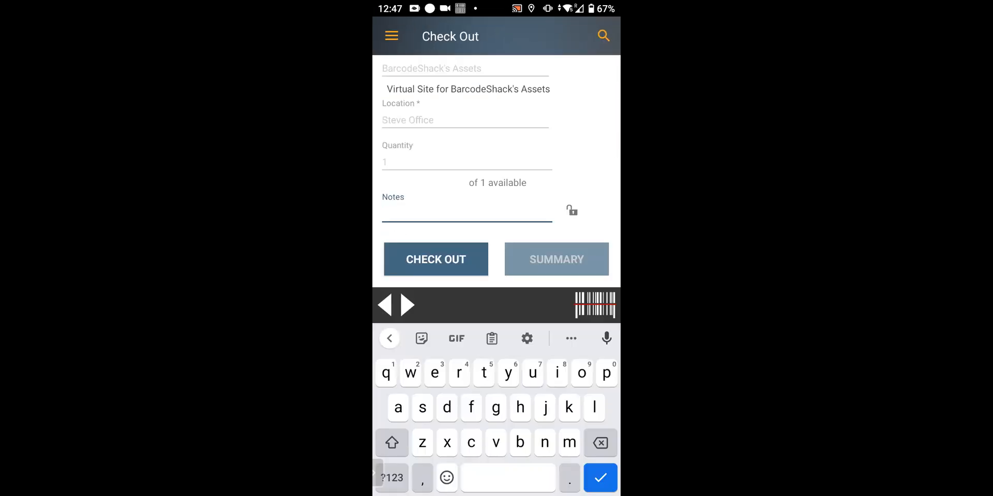
{"action": "scroll", "scroll_direction": "down", "scroll_amount": 3}
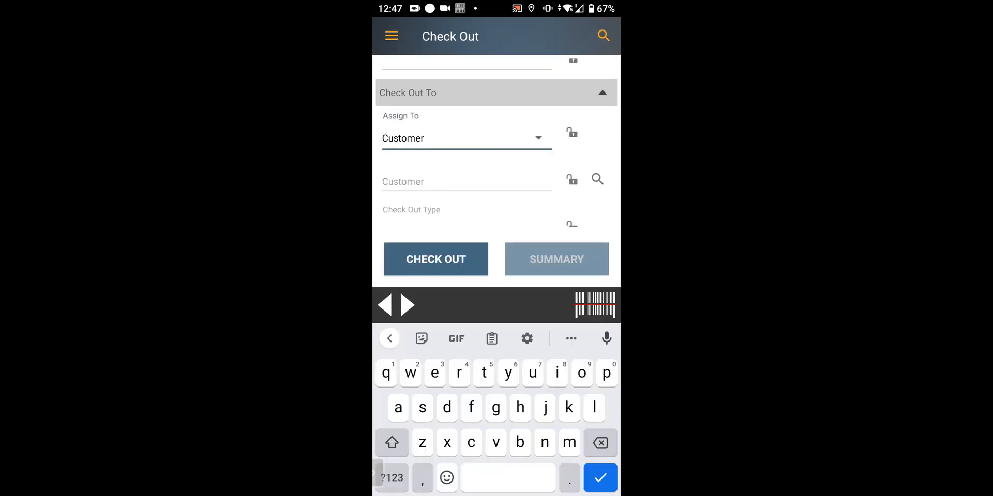
- Assign the check-out to Employee 0011
{"action": "left_click", "coordinate": [538, 137]}
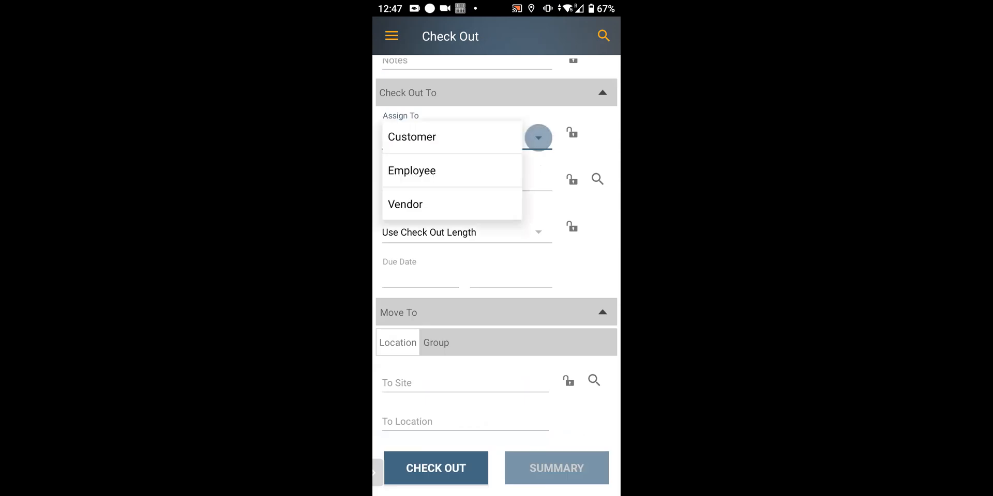
{"action": "left_click", "coordinate": [412, 171]}
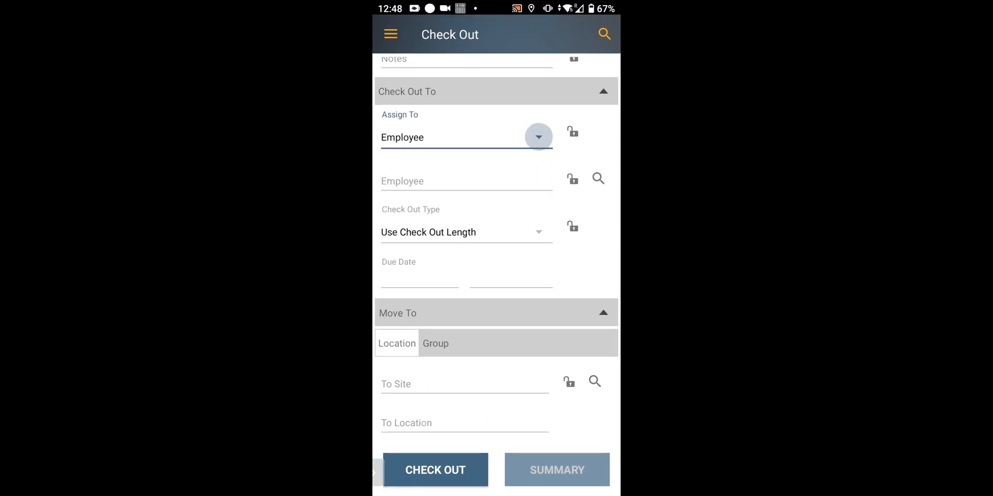
{"action": "left_click", "coordinate": [598, 178]}
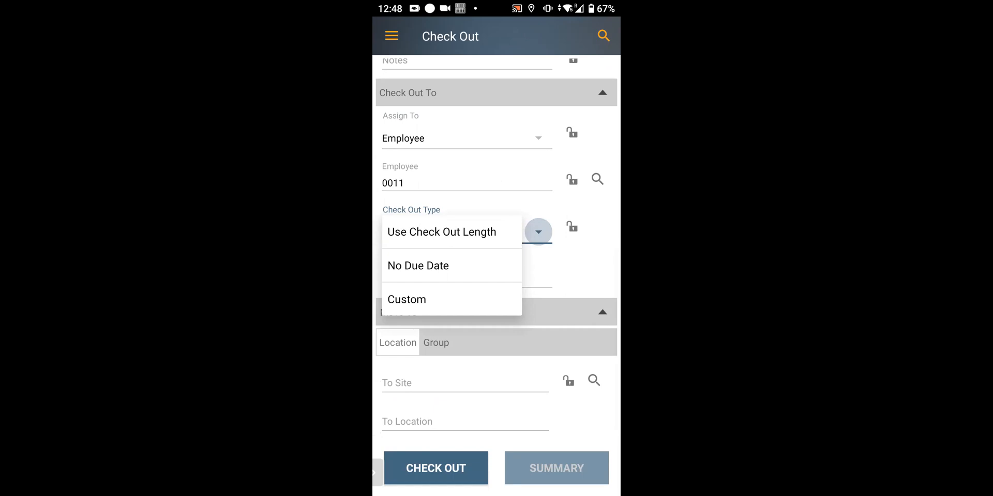
- Choose a Custom check-out type and confirm the due time in the clock dialog
{"action": "left_click", "coordinate": [407, 299]}
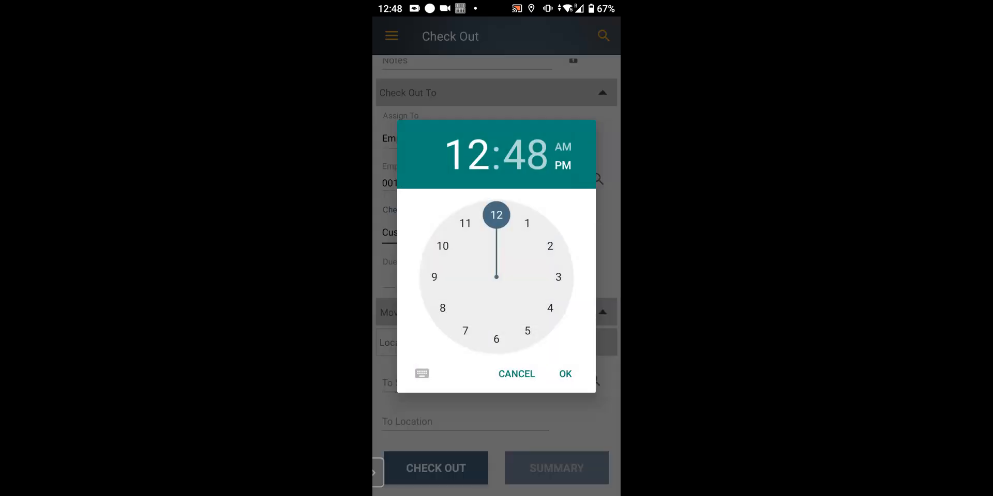
{"action": "left_click", "coordinate": [527, 331]}
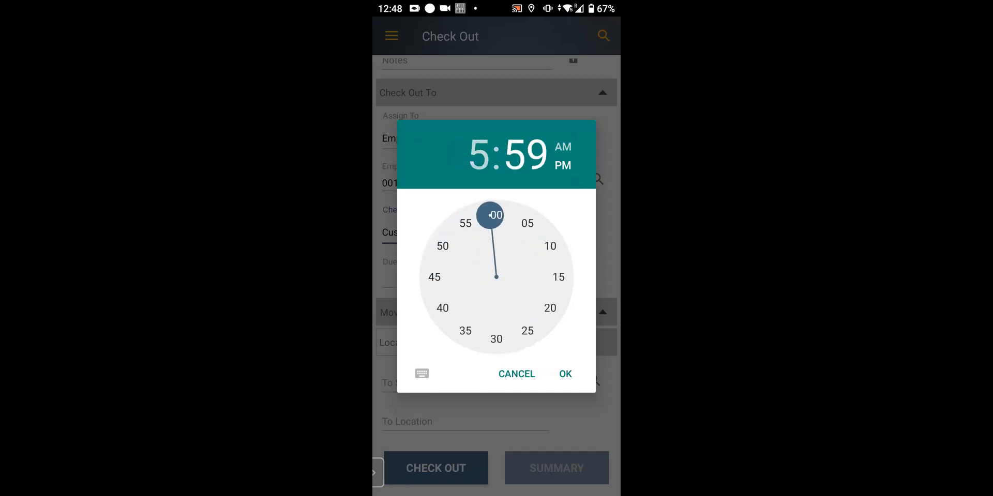
{"action": "left_click", "coordinate": [497, 216]}
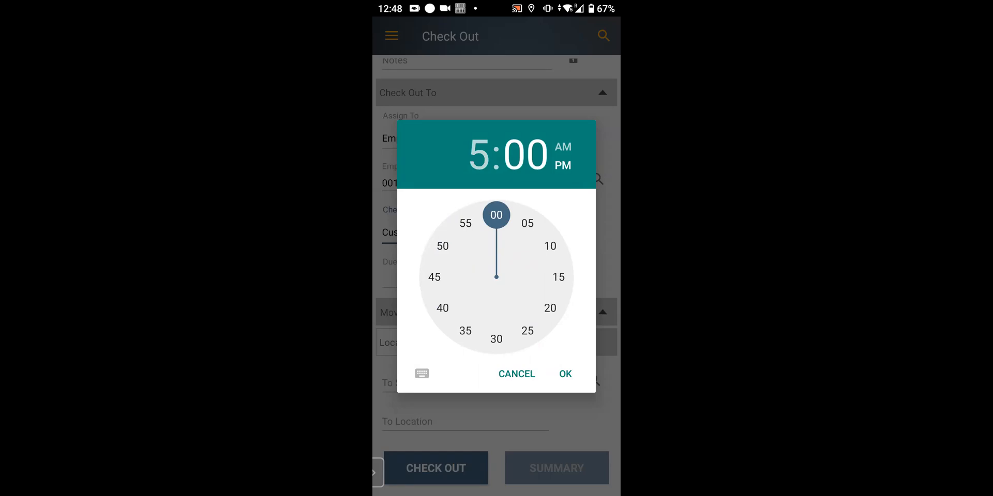
{"action": "left_click", "coordinate": [565, 374]}
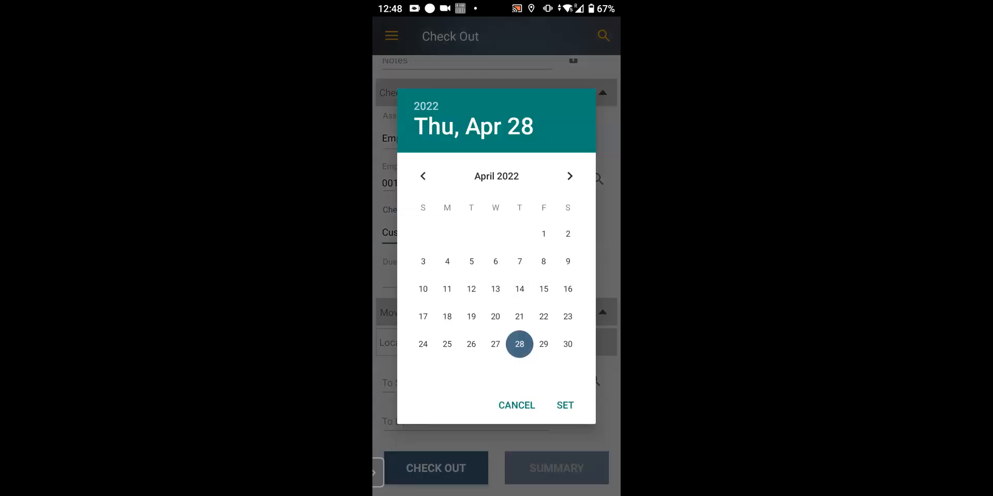
- Set the due date to May 4, 2022
{"action": "left_click", "coordinate": [568, 175]}
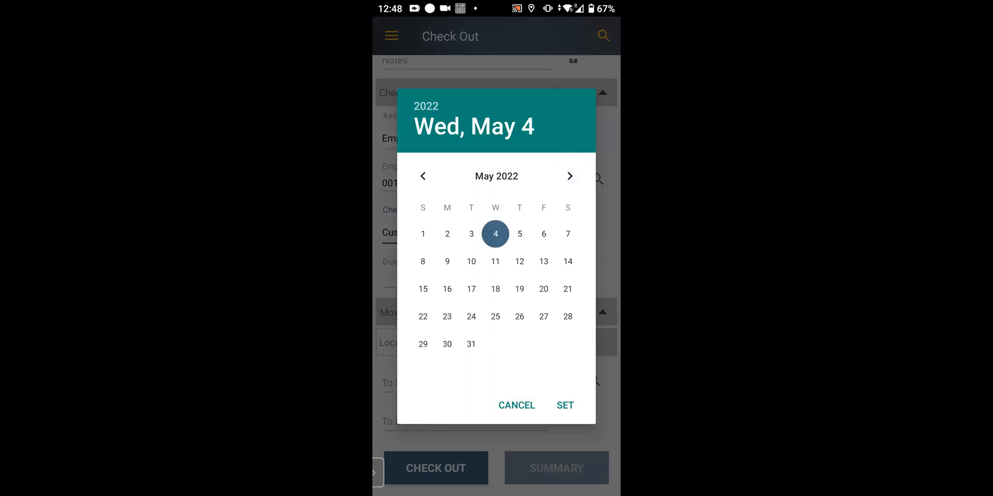
{"action": "left_click", "coordinate": [565, 405]}
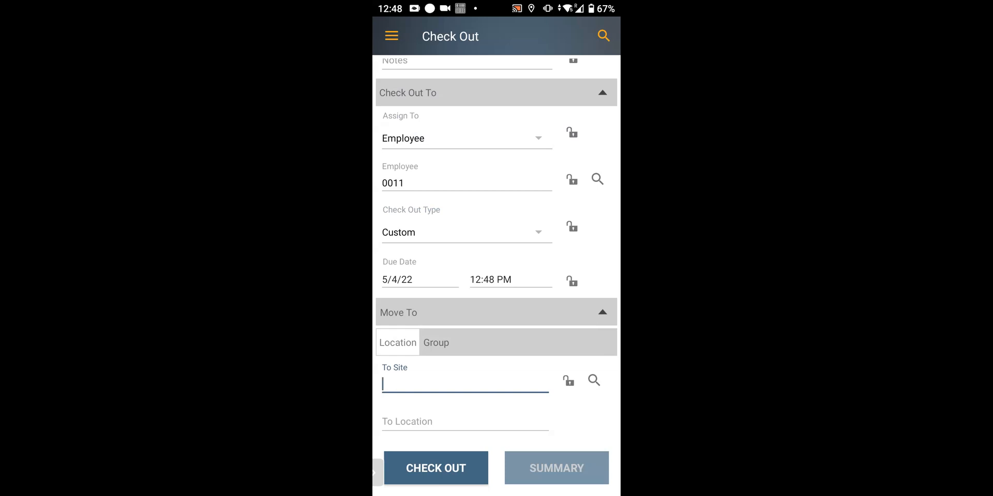
- View the pending check-out summary for asset 2106 and require a signature
{"action": "left_click", "coordinate": [435, 467]}
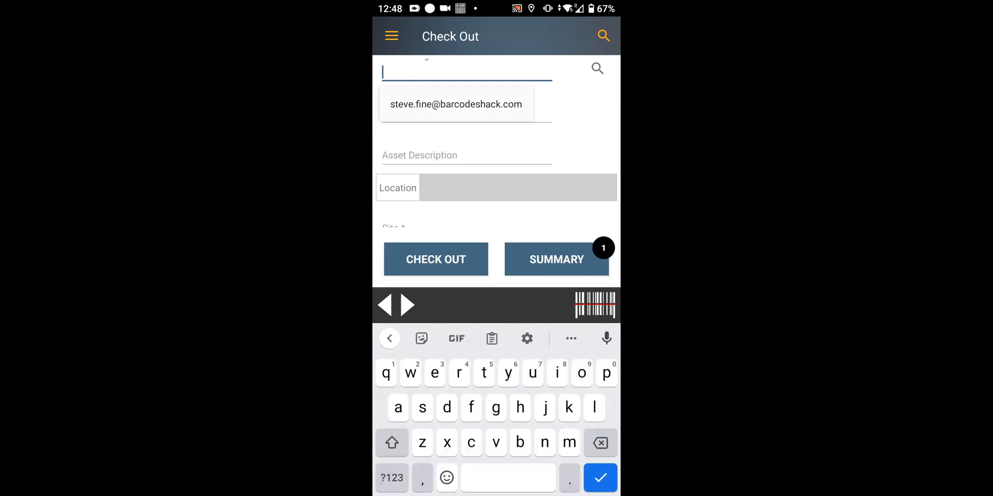
{"action": "left_click", "coordinate": [557, 259]}
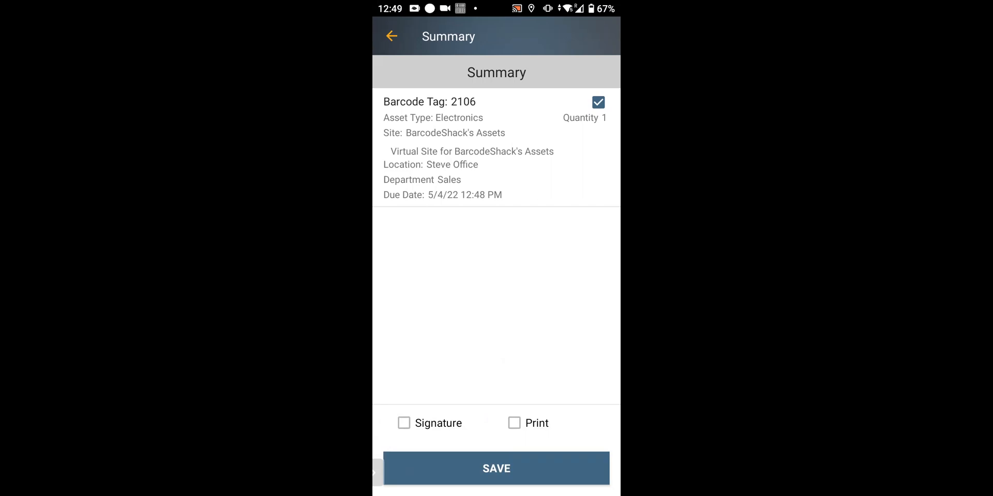
{"action": "left_click", "coordinate": [405, 423]}
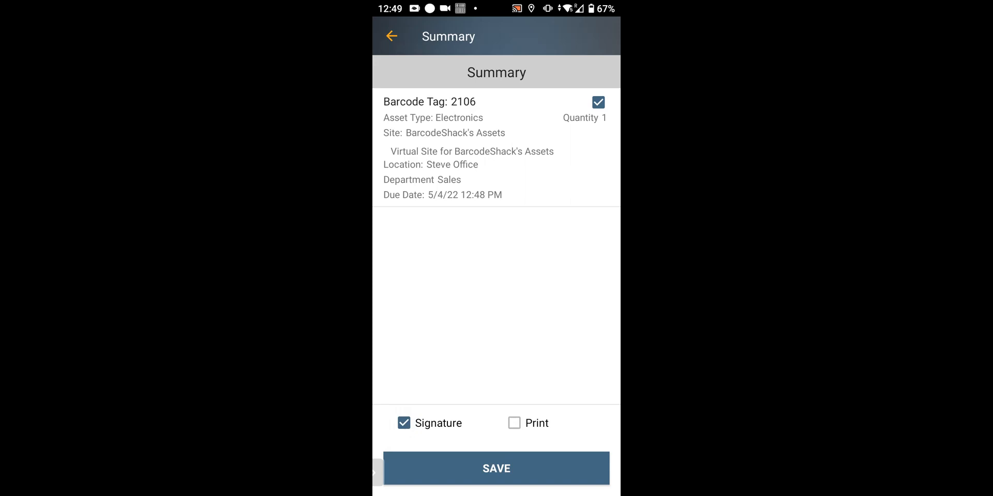
- Save the check-out, draw a handwritten signature and save it
{"action": "left_click", "coordinate": [495, 468]}
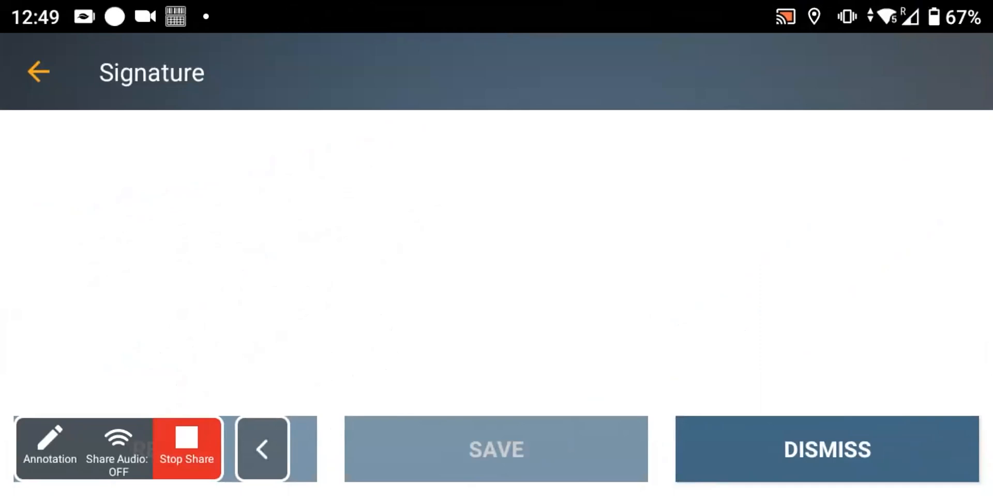
{"action": "left_click", "coordinate": [67, 366]}
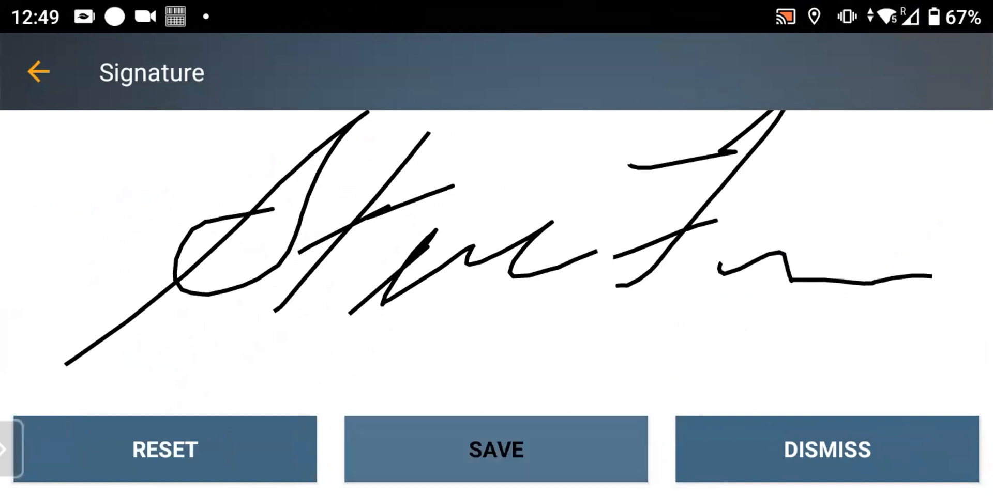
{"action": "left_click", "coordinate": [495, 450]}
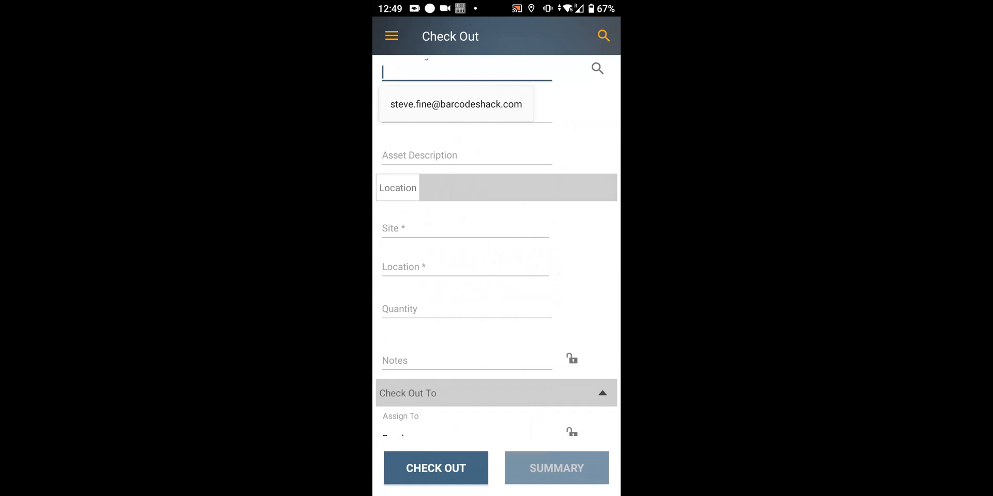
- Switch to Check In and add asset 2106 as a check-in transaction
{"action": "left_click", "coordinate": [392, 36]}
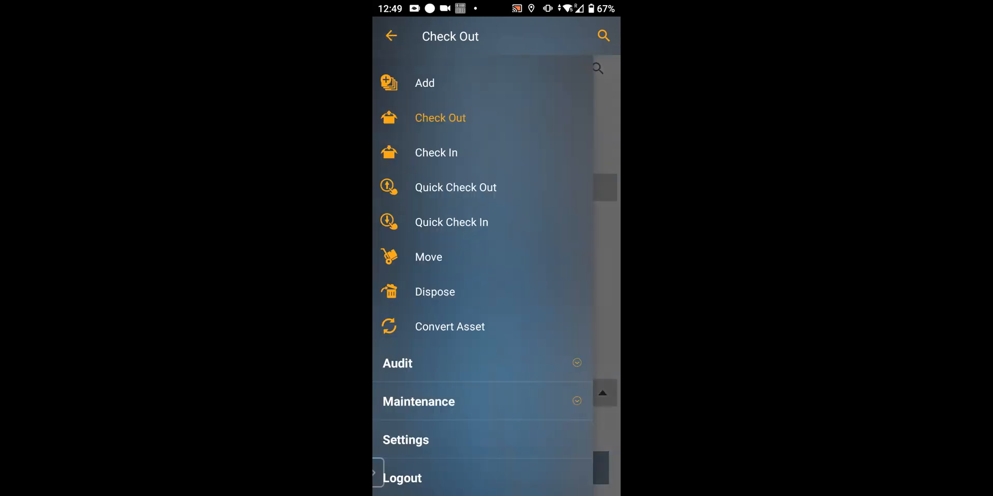
{"action": "left_click", "coordinate": [436, 152]}
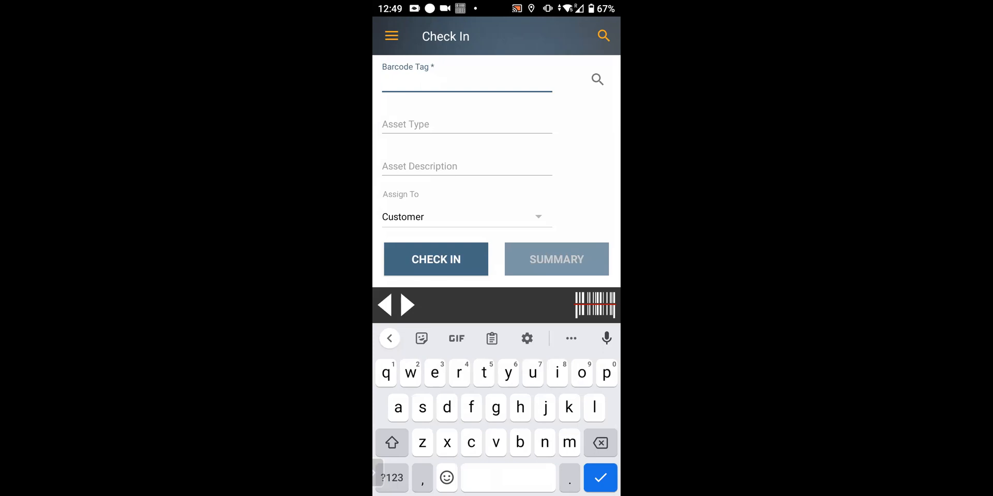
{"action": "type", "text": "2106"}
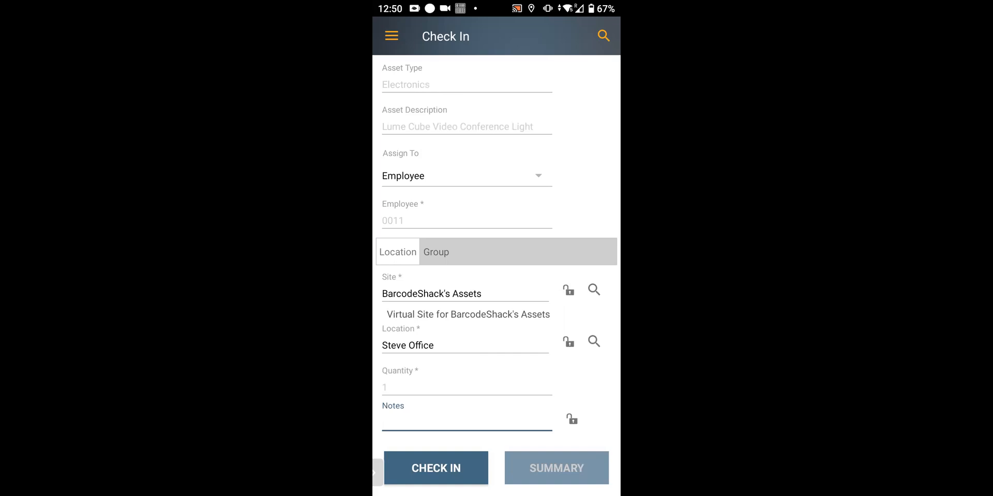
{"action": "left_click", "coordinate": [436, 467]}
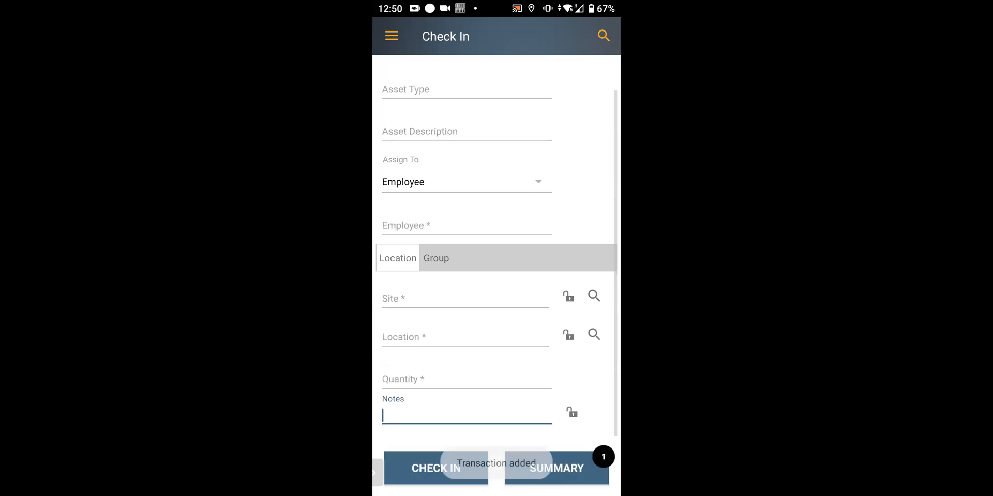
- Review the pending check-in summary, commit it, and continue to the Move form
{"action": "left_click", "coordinate": [466, 416]}
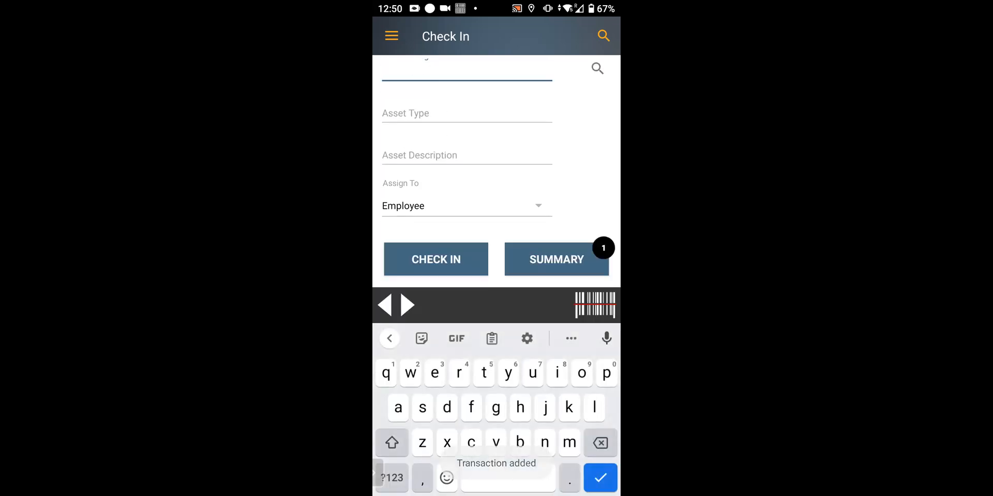
{"action": "left_click", "coordinate": [557, 260]}
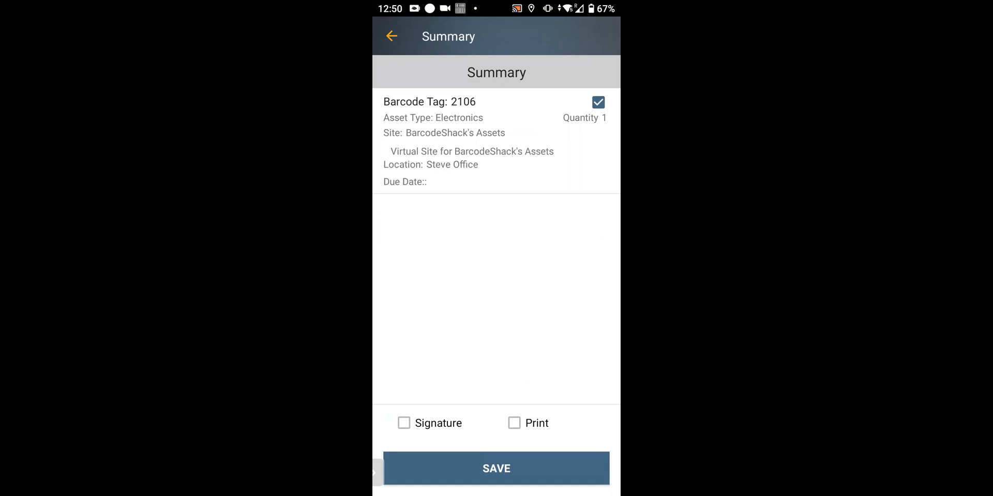
{"action": "left_click", "coordinate": [496, 482]}
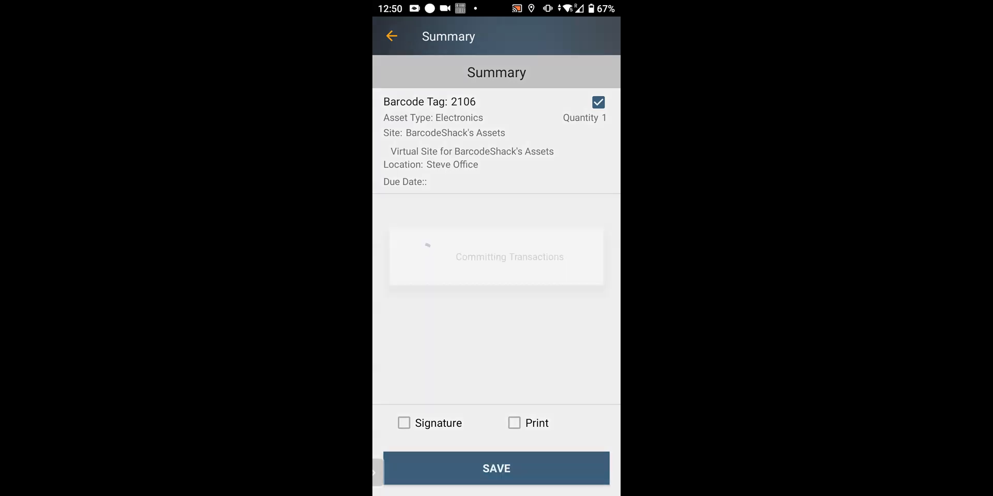
{"action": "left_click", "coordinate": [495, 482]}
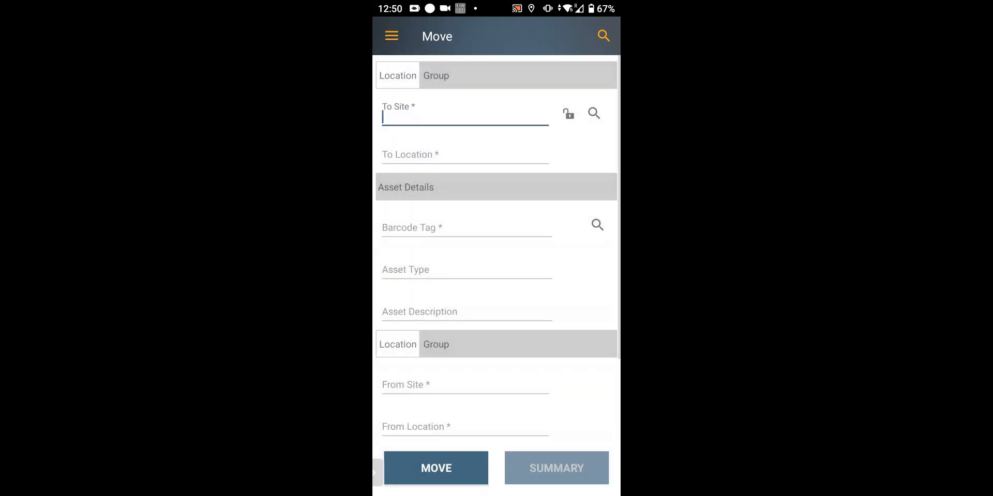
- Inspect the Move form's To Site field, then switch to the Dispose form via the menu
{"action": "left_click", "coordinate": [465, 116]}
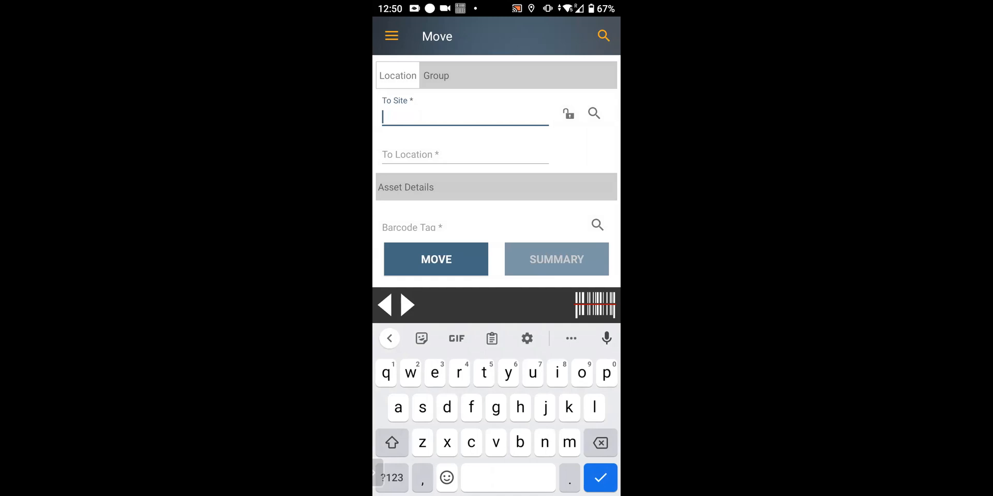
{"action": "left_click", "coordinate": [391, 37]}
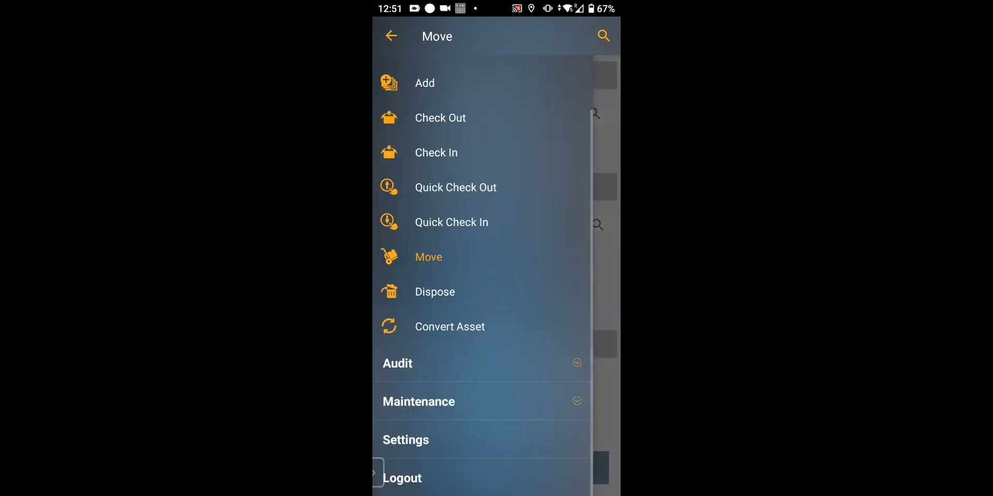
{"action": "left_click", "coordinate": [434, 291]}
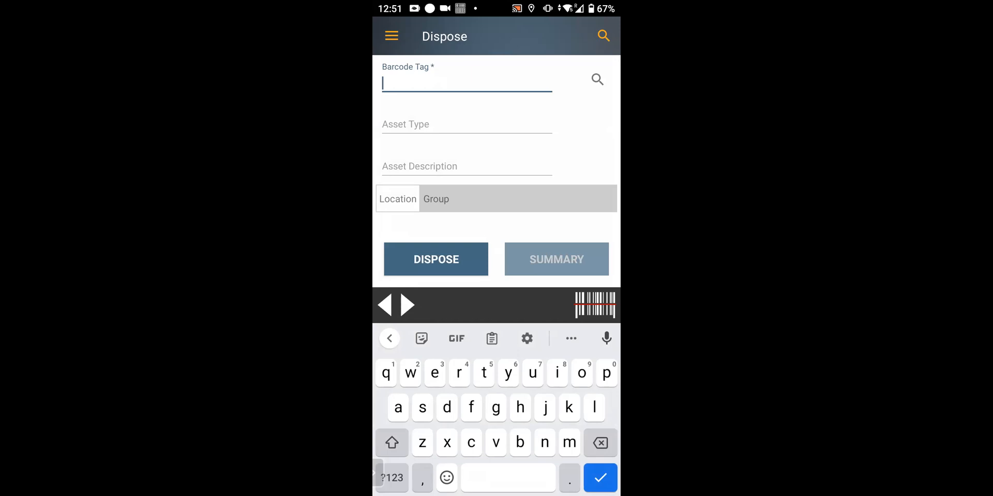
{"action": "left_click", "coordinate": [391, 36]}
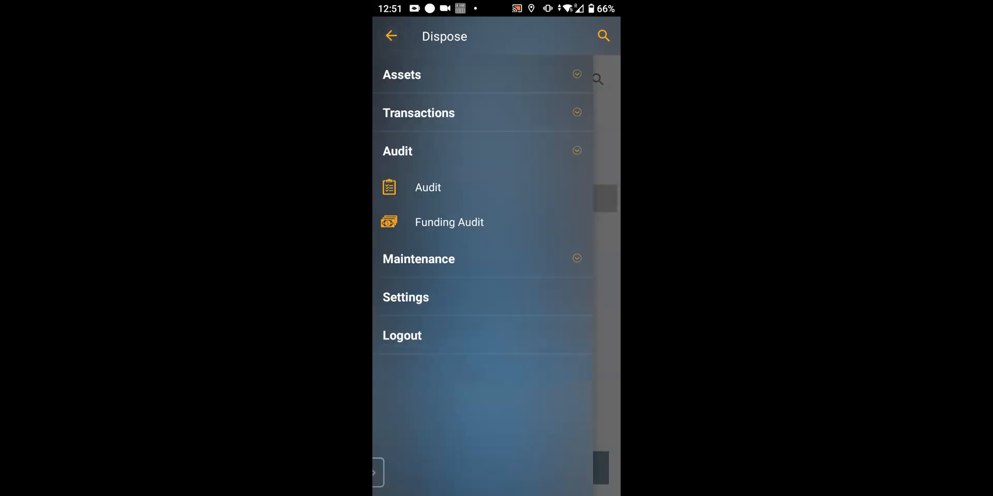
{"action": "left_click", "coordinate": [391, 36]}
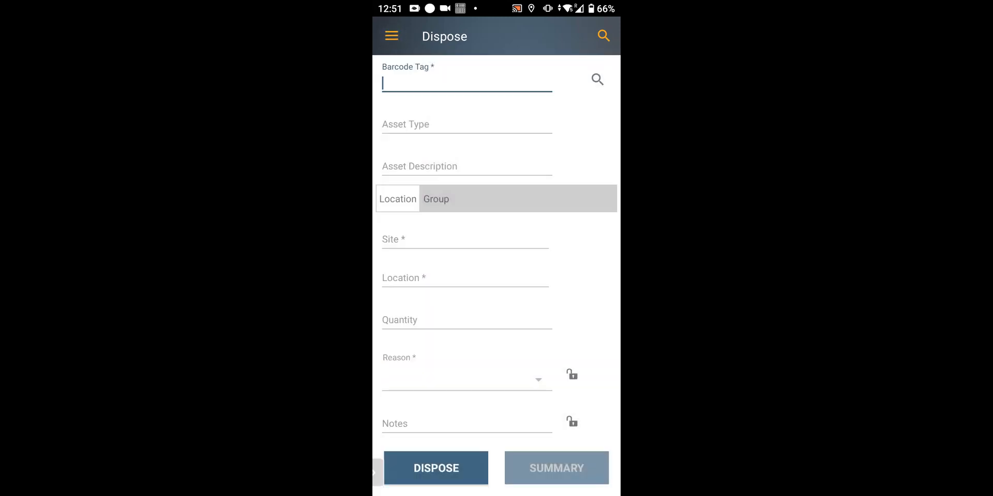
- Browse the Audit and Maintenance menu entries and open the Settings page
{"action": "left_click", "coordinate": [392, 36]}
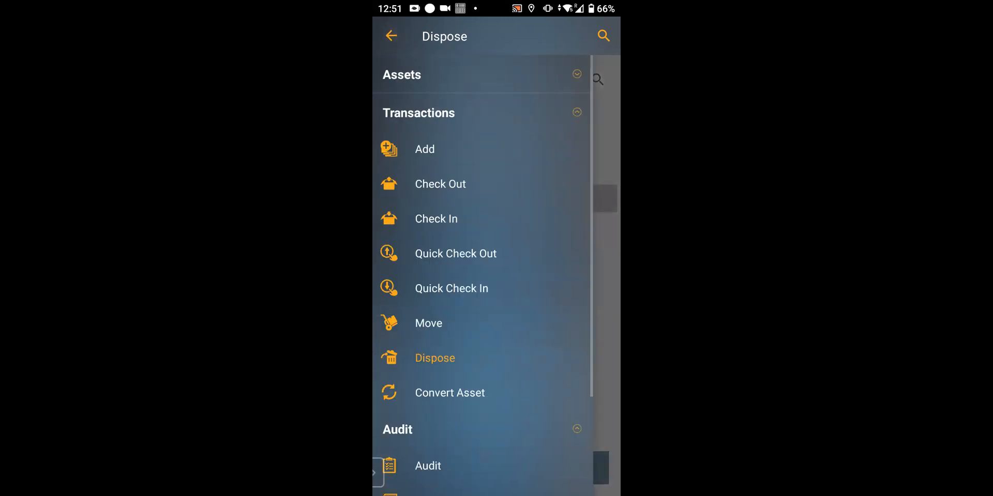
{"action": "scroll", "scroll_direction": "down", "scroll_amount": 3}
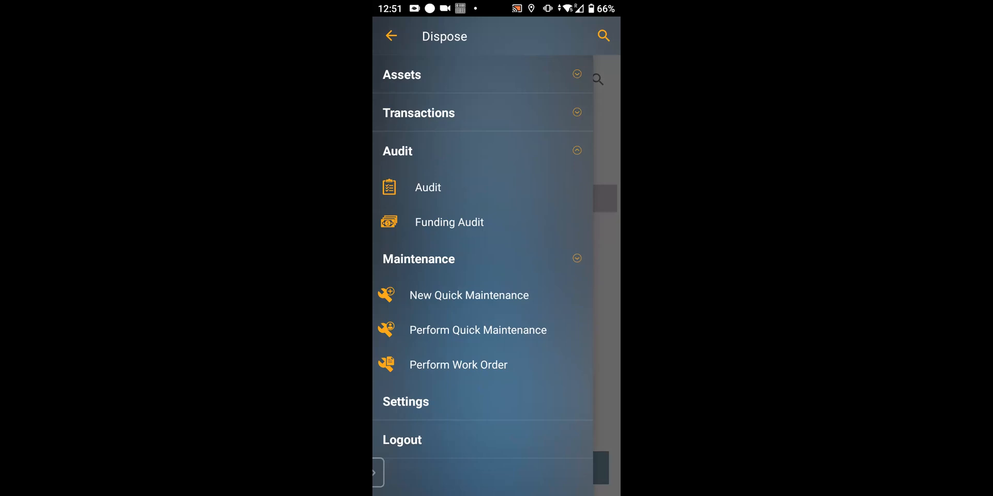
{"action": "left_click", "coordinate": [404, 402]}
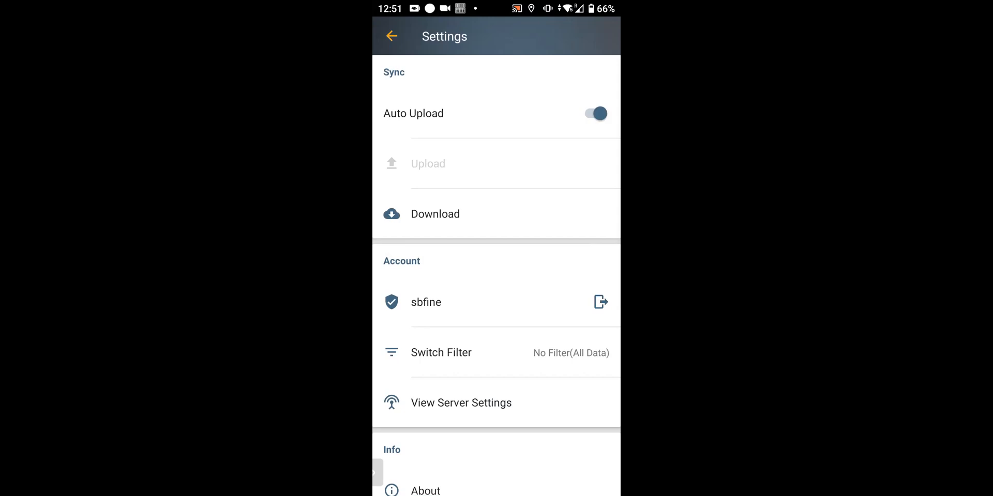
- Download the latest server data from Settings and acknowledge the completion message
{"action": "left_click", "coordinate": [434, 214]}
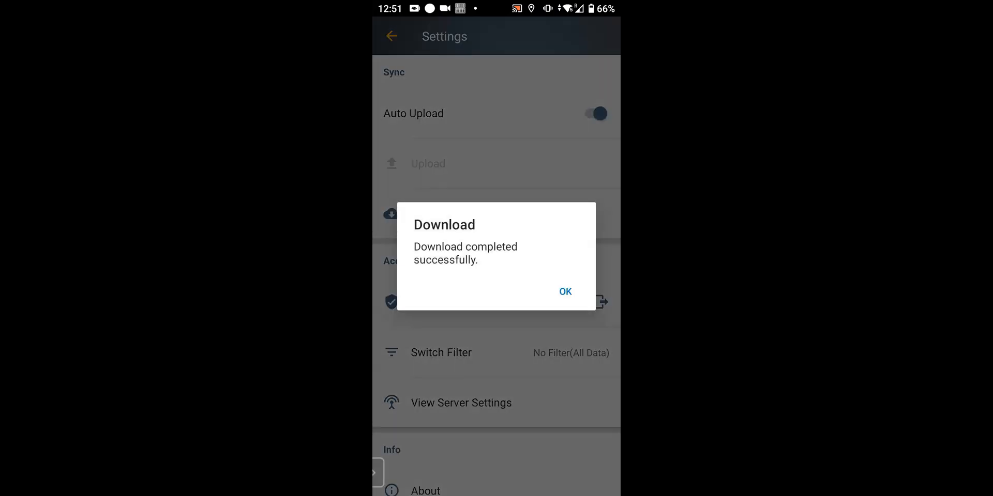
{"action": "left_click", "coordinate": [565, 292]}
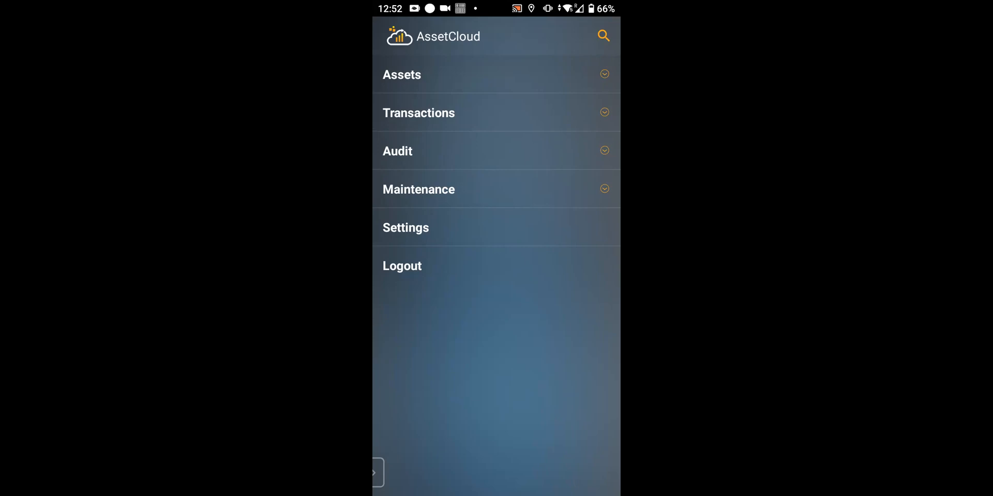
{"action": "left_click", "coordinate": [405, 227]}
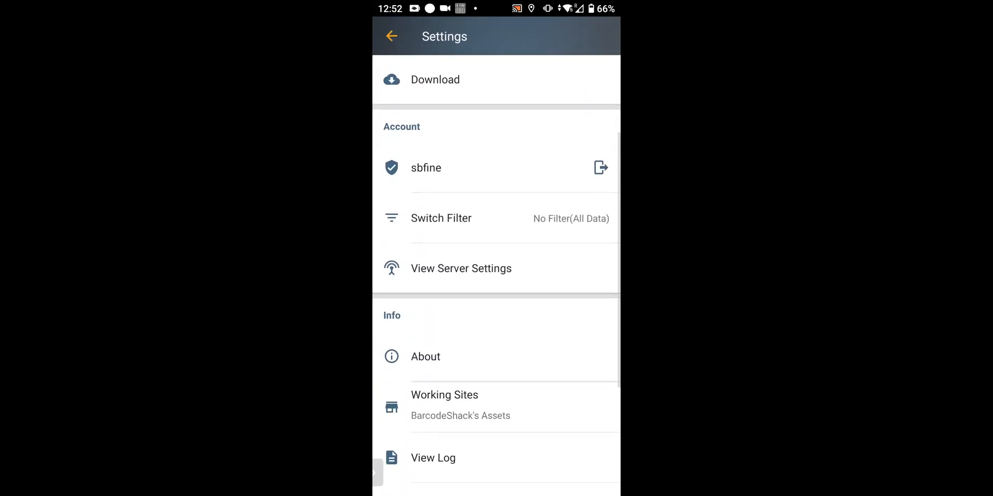
{"action": "scroll", "scroll_direction": "down", "scroll_amount": 3}
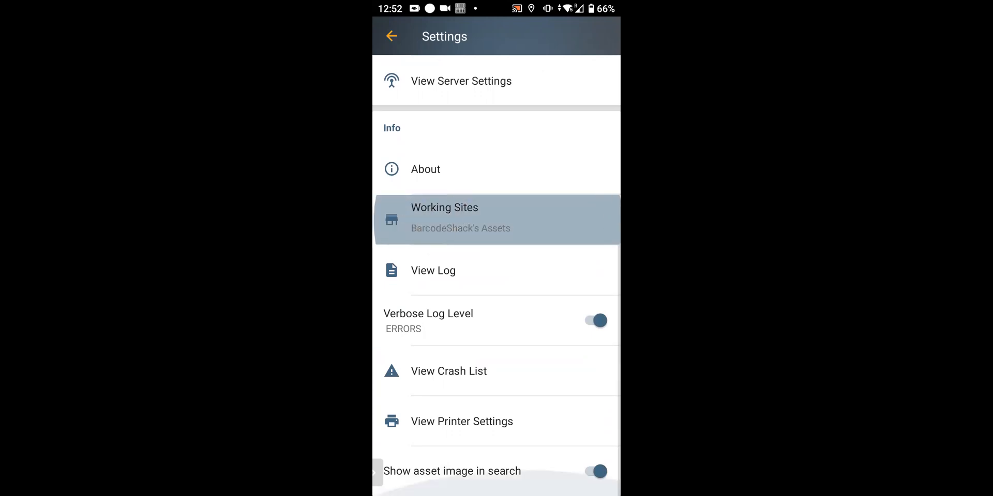
{"action": "left_click", "coordinate": [445, 218]}
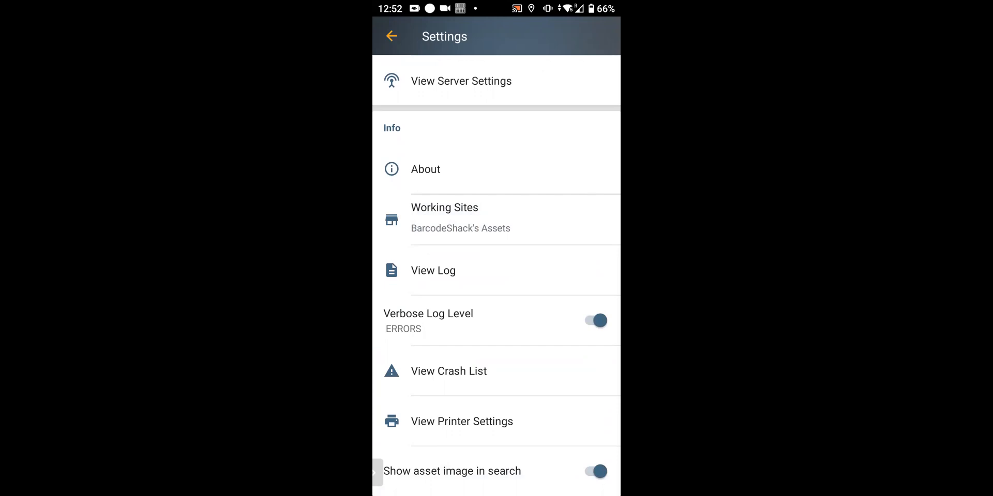
{"action": "left_click", "coordinate": [389, 36]}
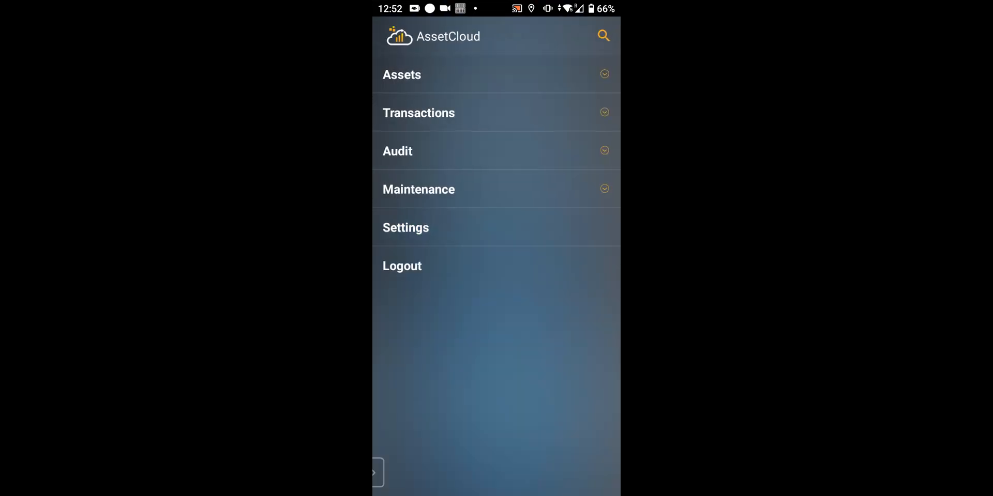